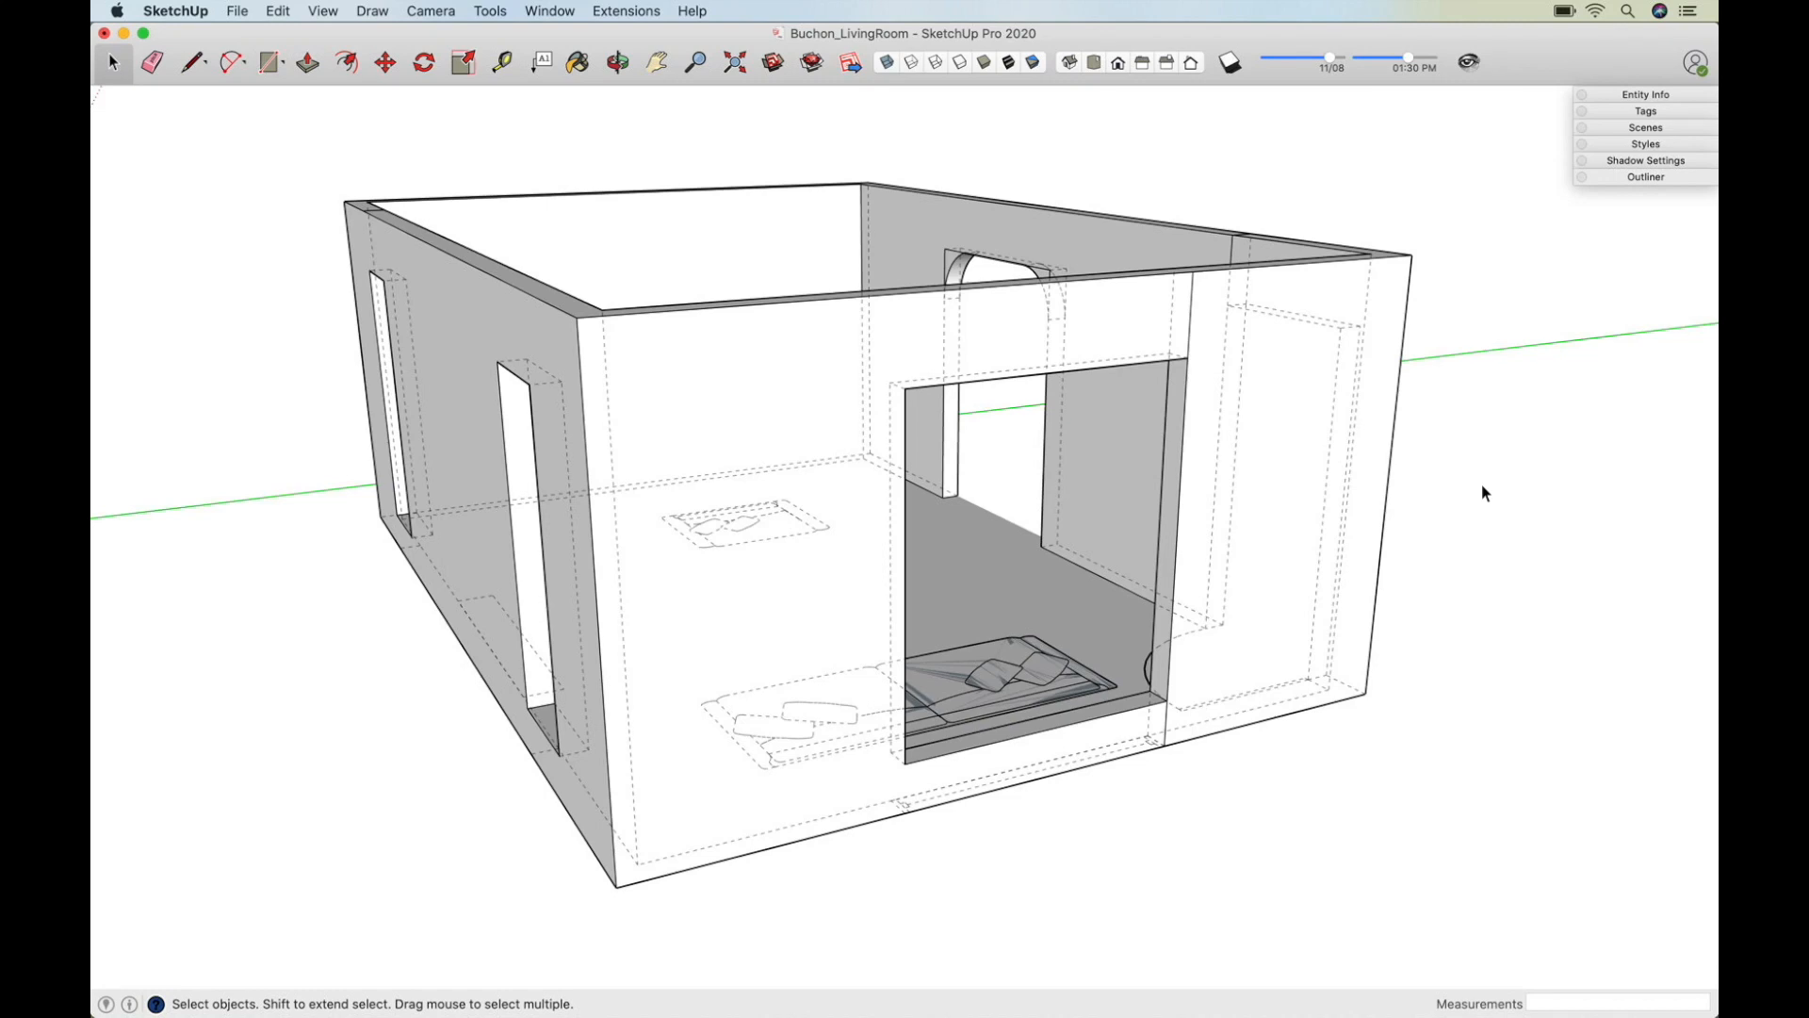
pyautogui.moveTo(999, 345)
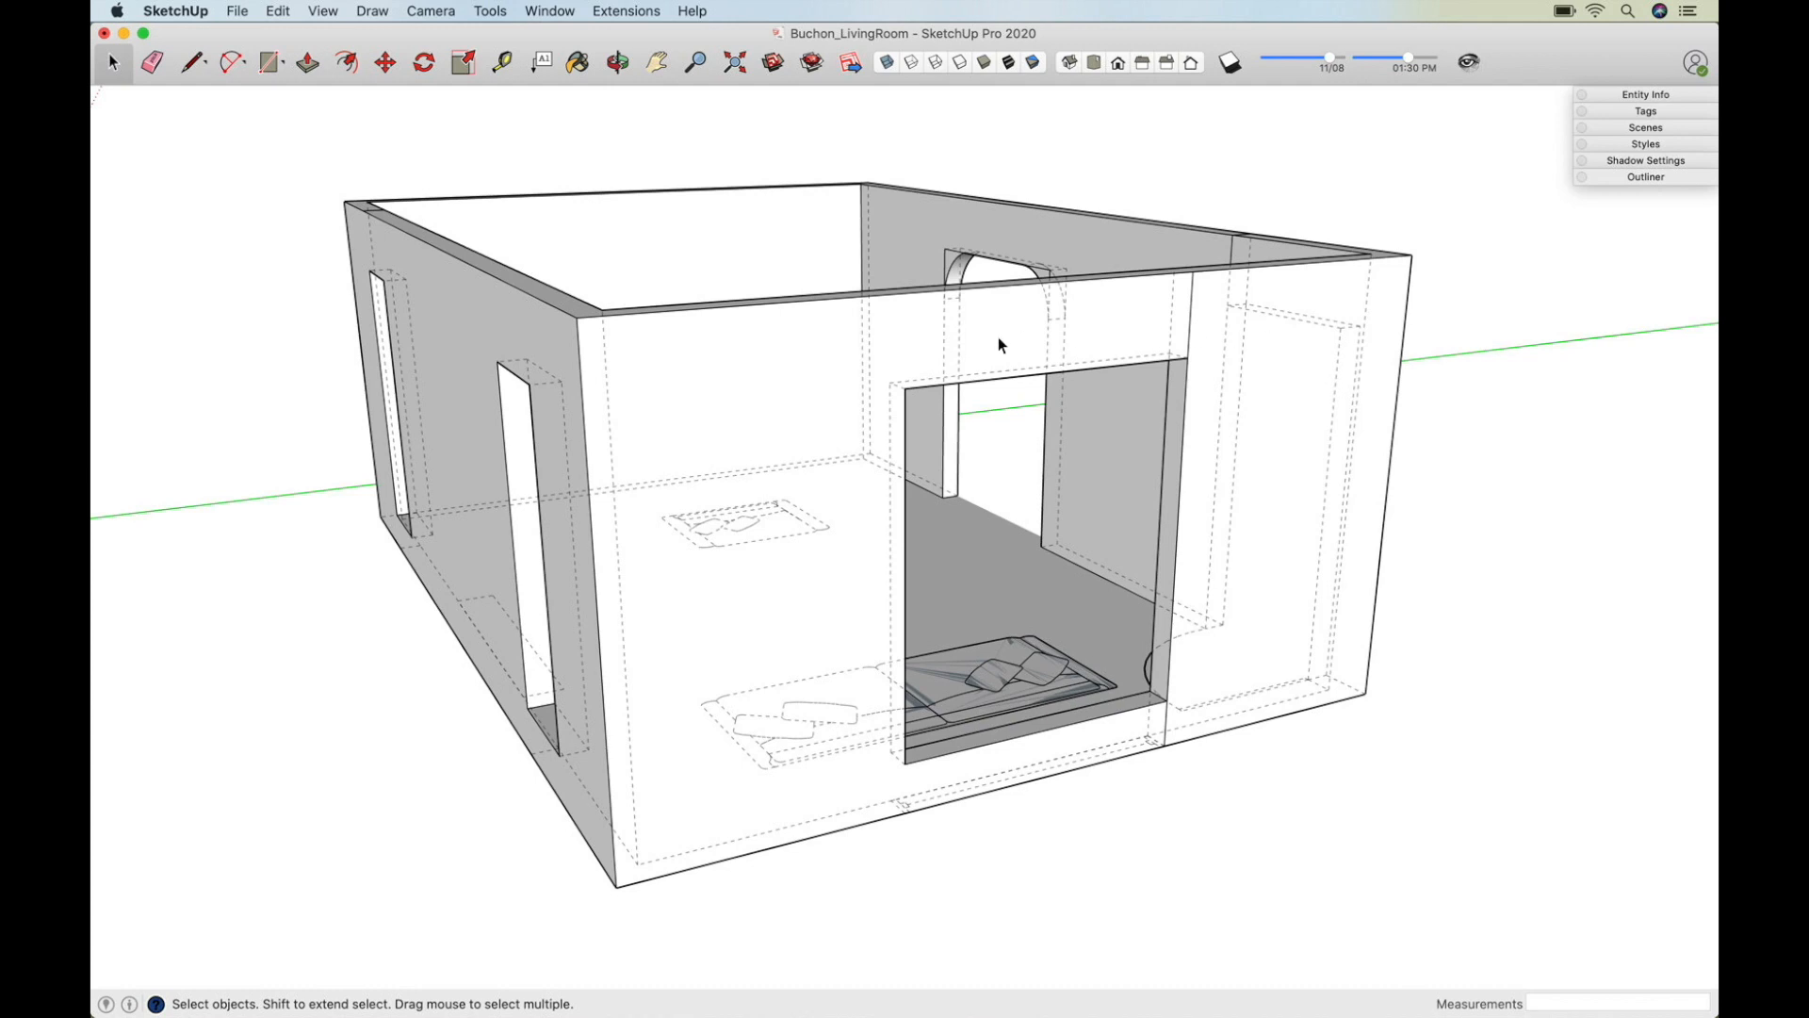